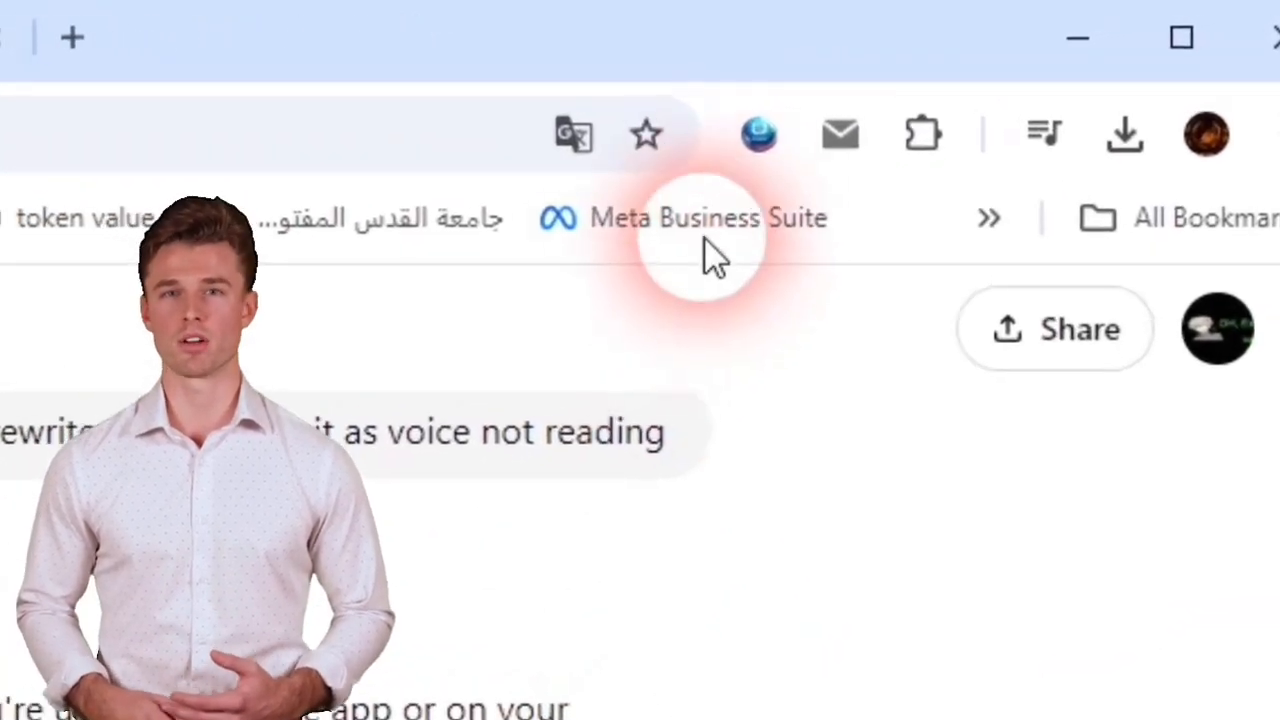
pyautogui.moveTo(758, 133)
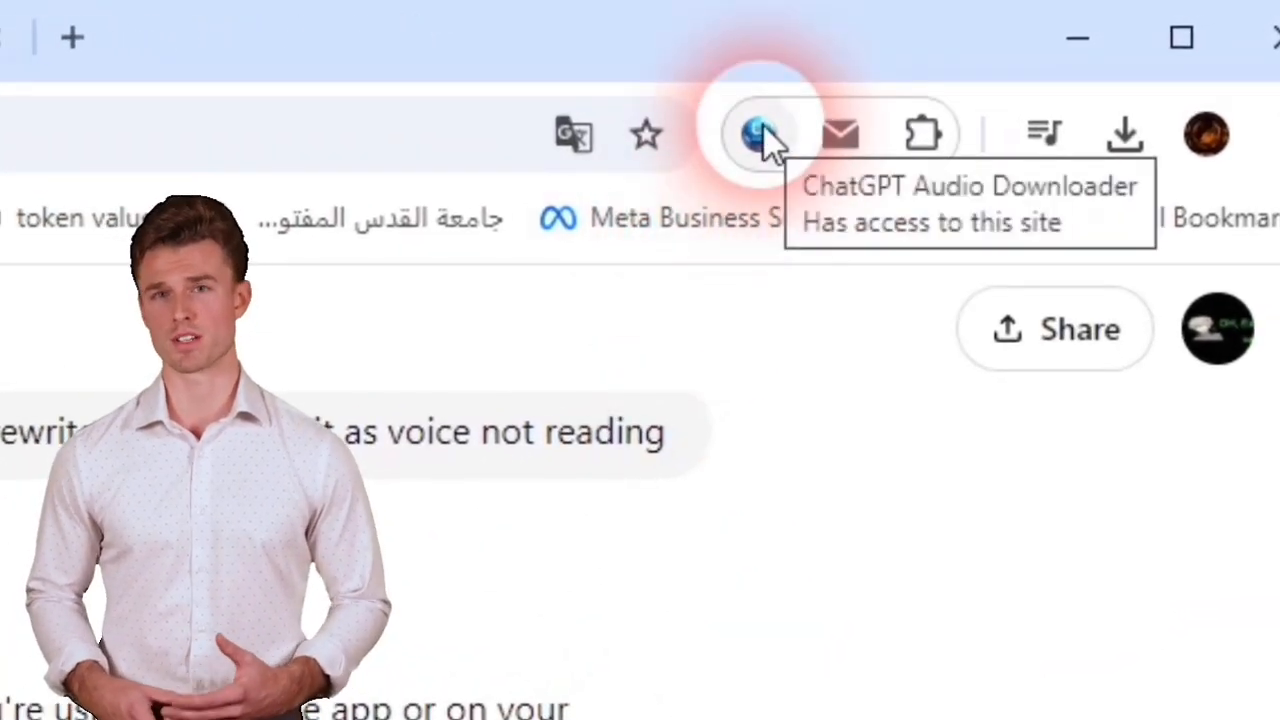
# Step: Export the Facebook comment-reporting reply as audio.aac and highlight its opening line as it plays
pyautogui.click(765, 133)
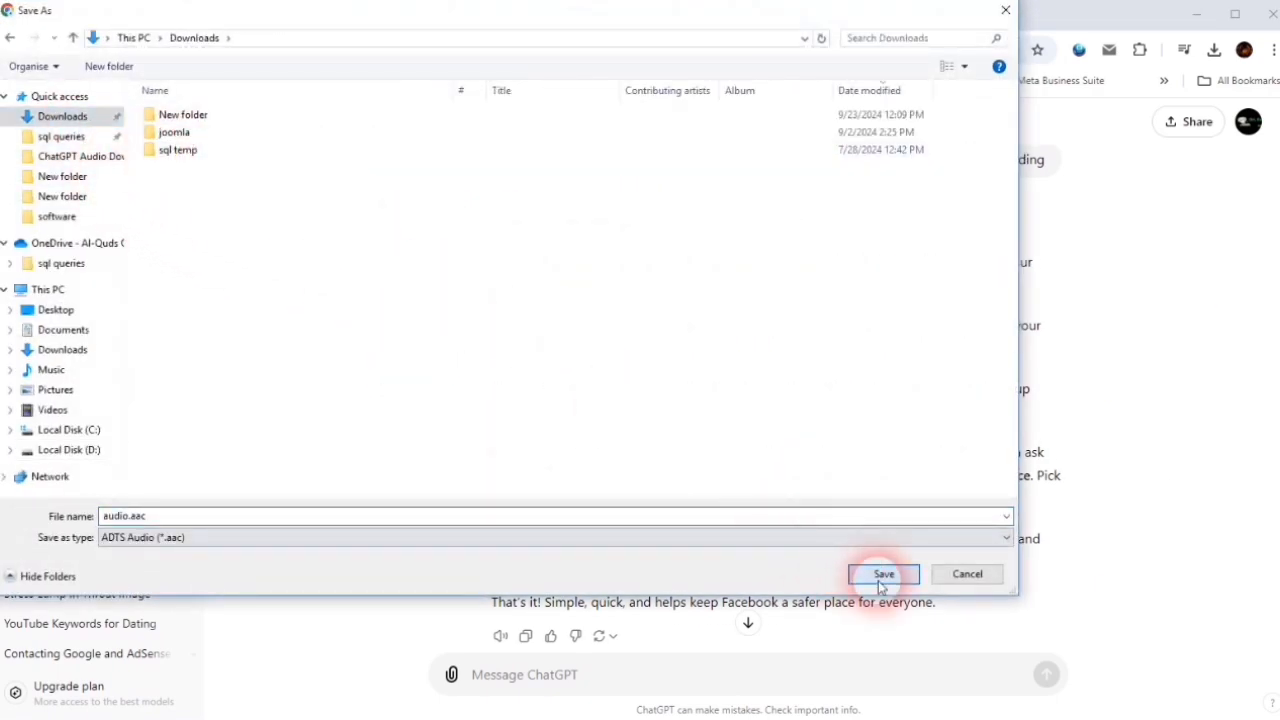
pyautogui.click(883, 573)
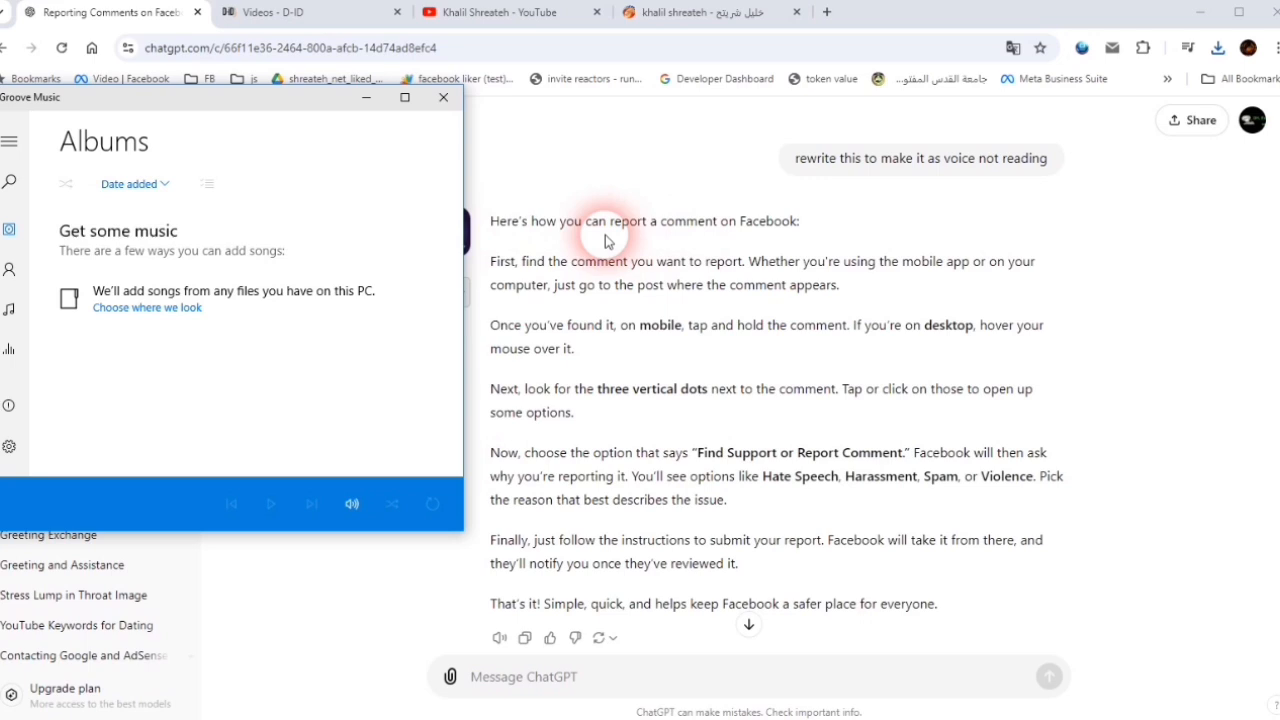
pyautogui.moveTo(490, 261); pyautogui.dragTo(748, 261)
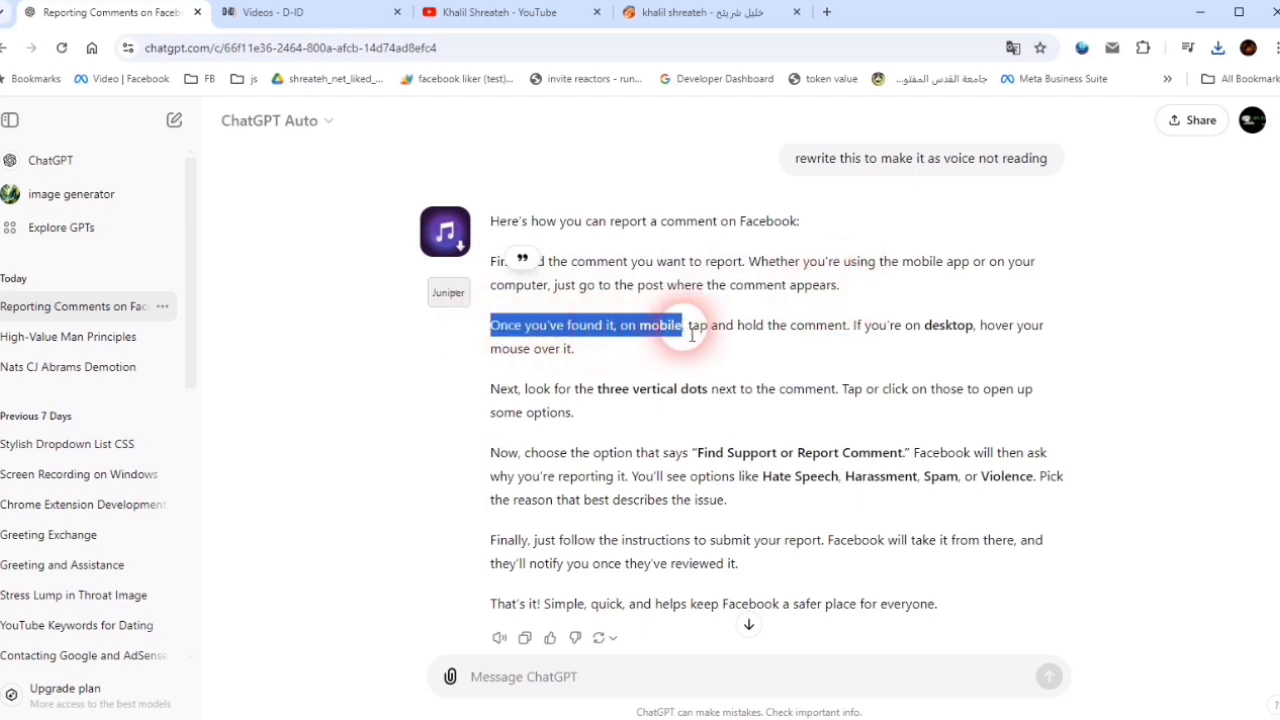
# Step: Highlight the mobile, vertical dots and Find Support or Report Comment sentences, then pause playback
pyautogui.moveTo(685, 325); pyautogui.dragTo(820, 325)
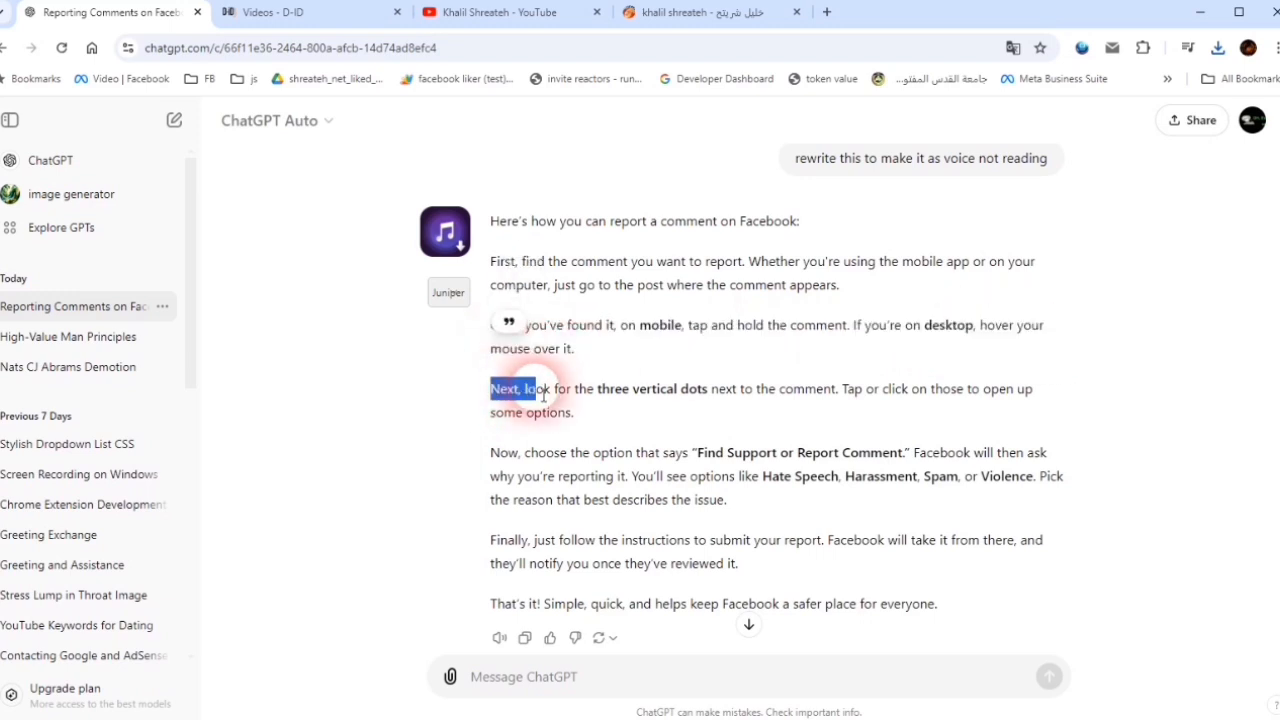
pyautogui.moveTo(540, 388); pyautogui.dragTo(795, 389)
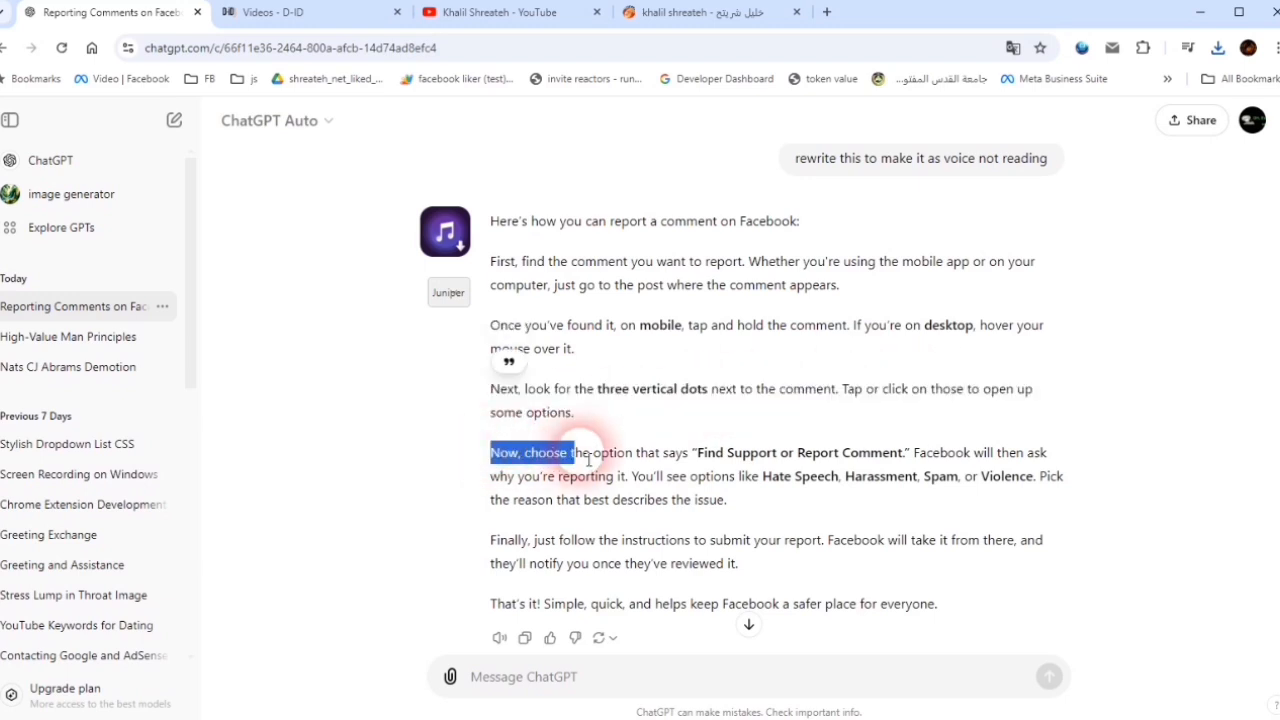
pyautogui.moveTo(570, 452); pyautogui.dragTo(770, 452)
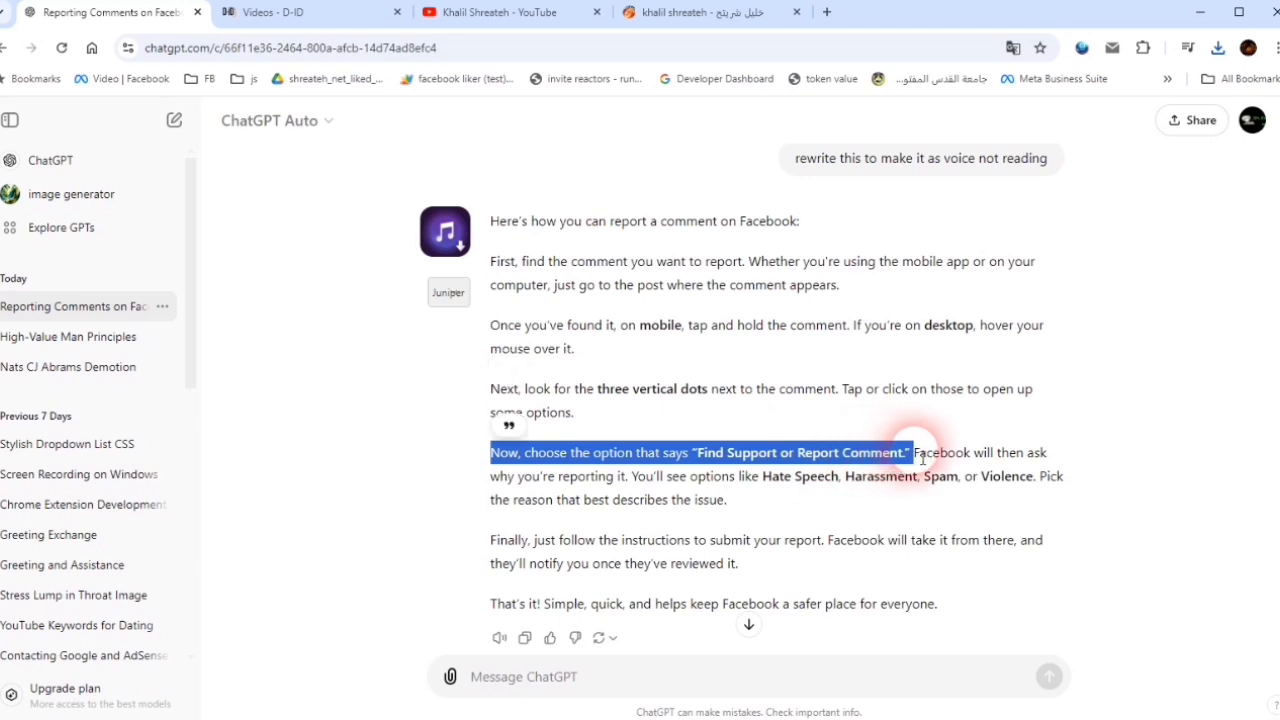
pyautogui.click(271, 503)
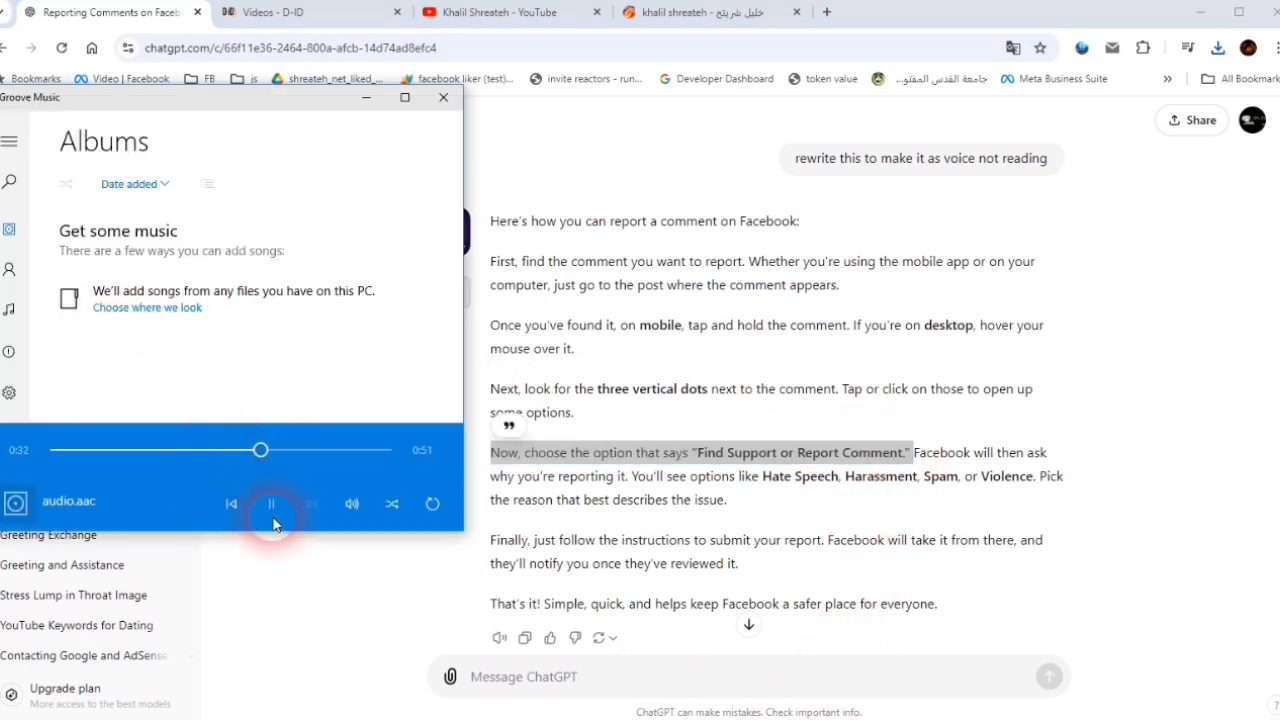